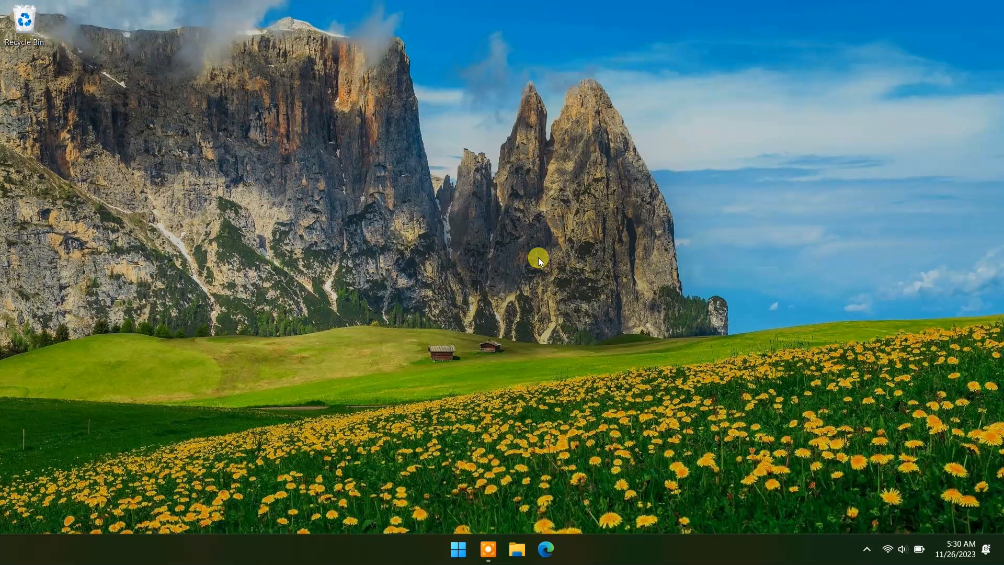
Show Bing image results for 'motivation quotes' and open the 'You only fail when you stop trying' image
click(545, 550)
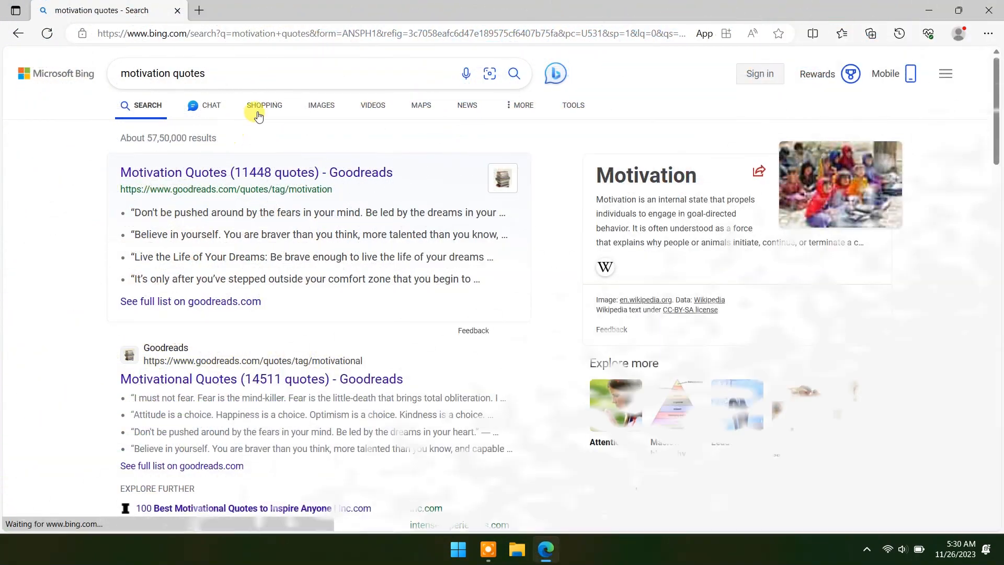
click(321, 106)
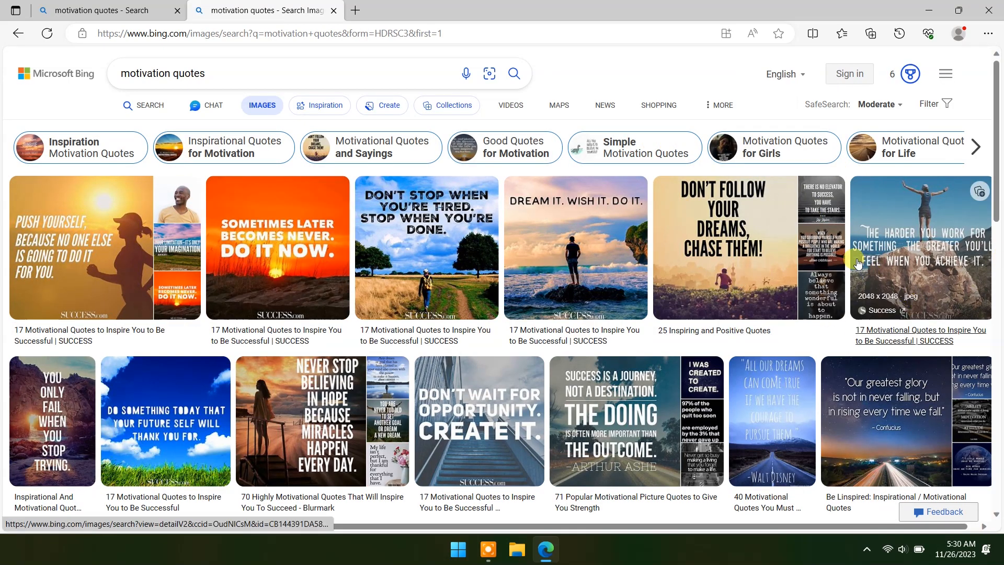
scroll(down, 3)
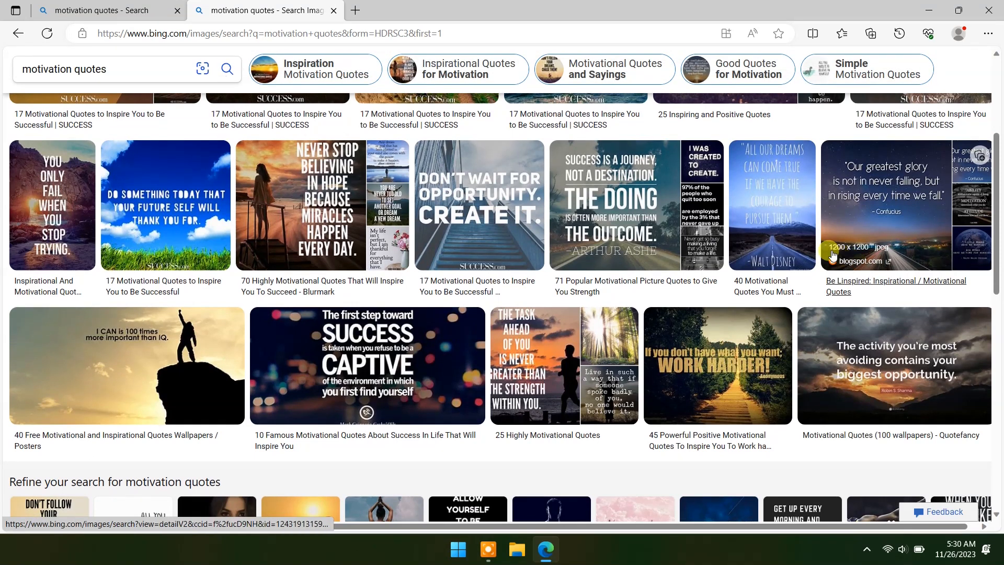
click(634, 205)
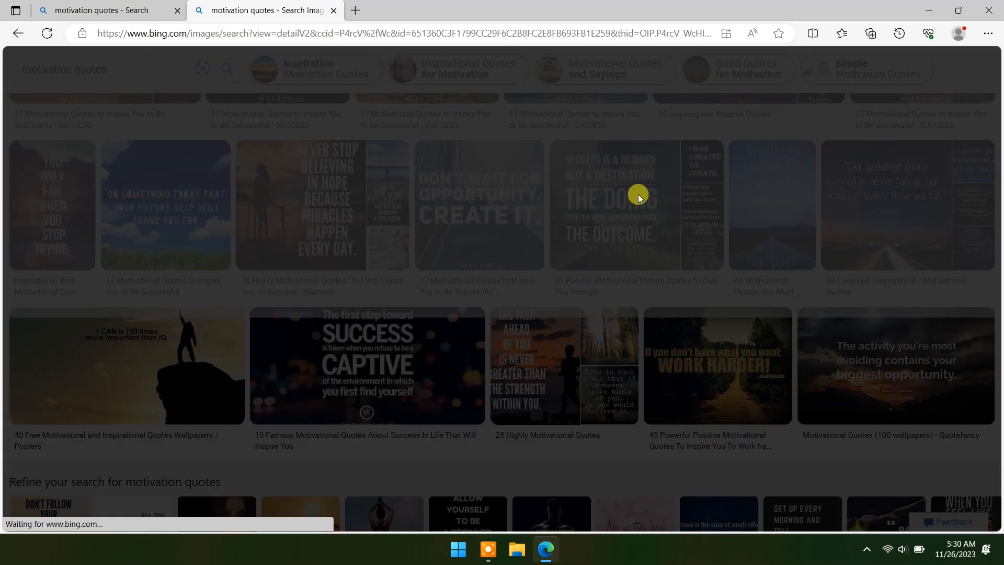
click(51, 205)
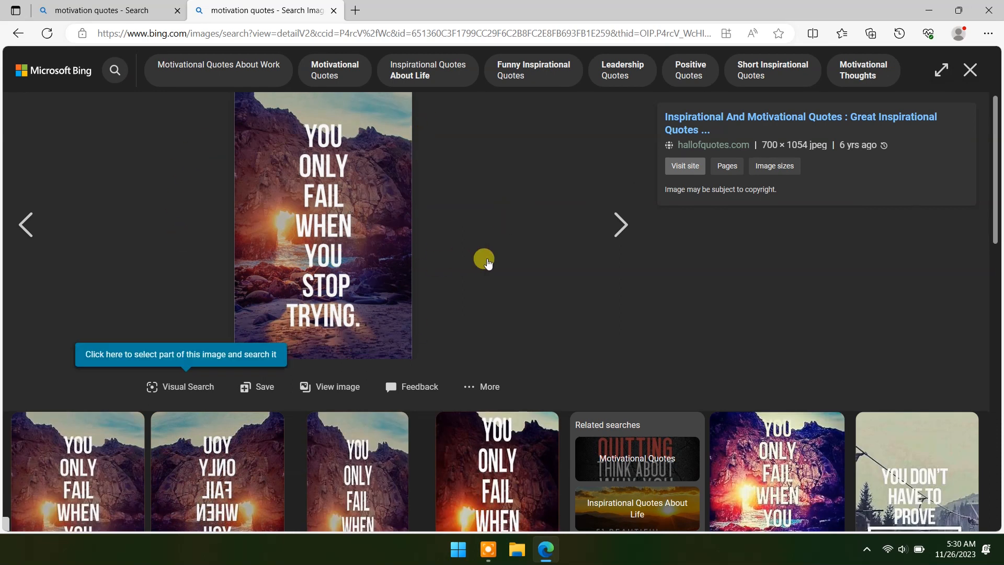
mouse_move(493, 230)
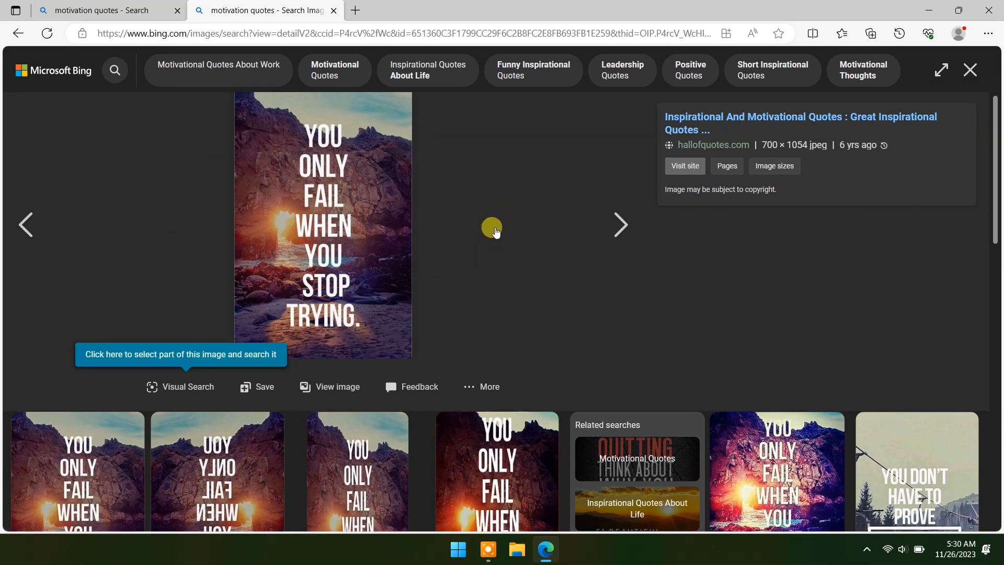
Search the Start menu for 'sni' and launch Snipping Tool
click(457, 549)
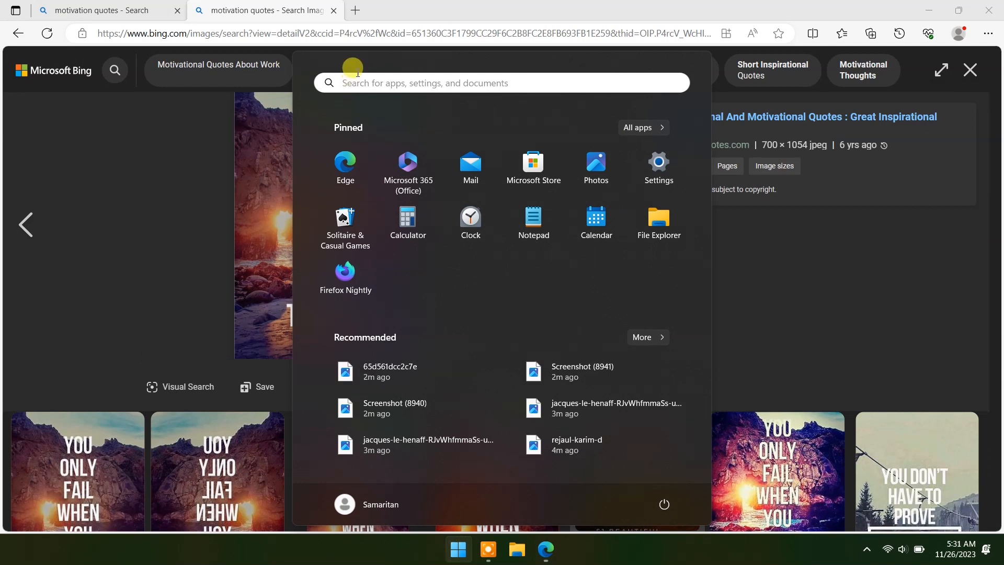
text(sn)
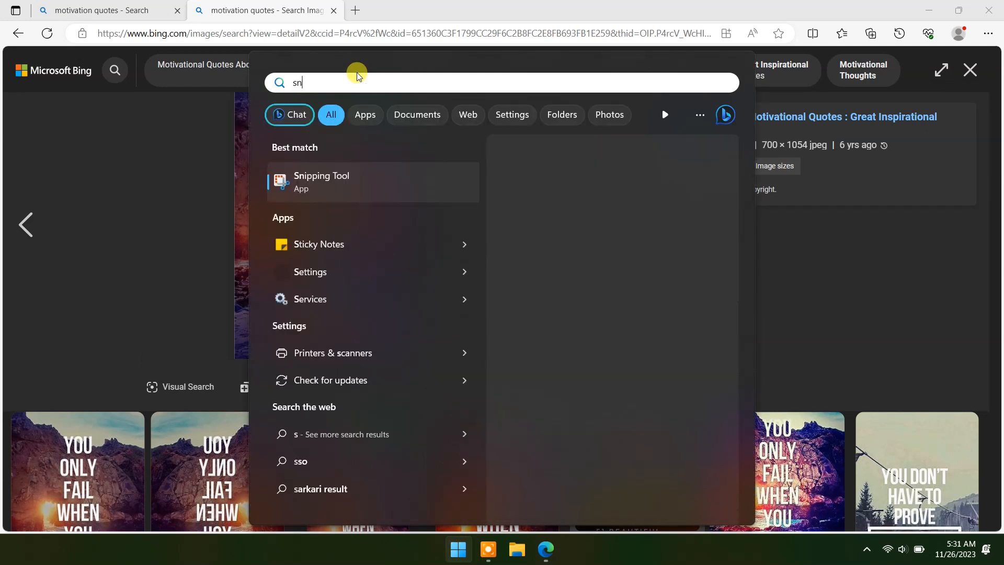
text(i)
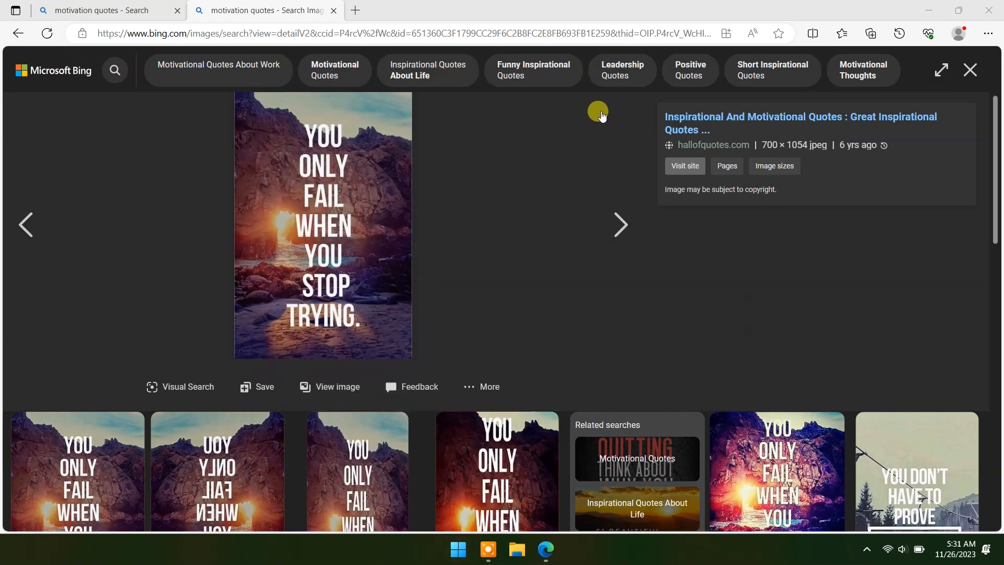
click(558, 549)
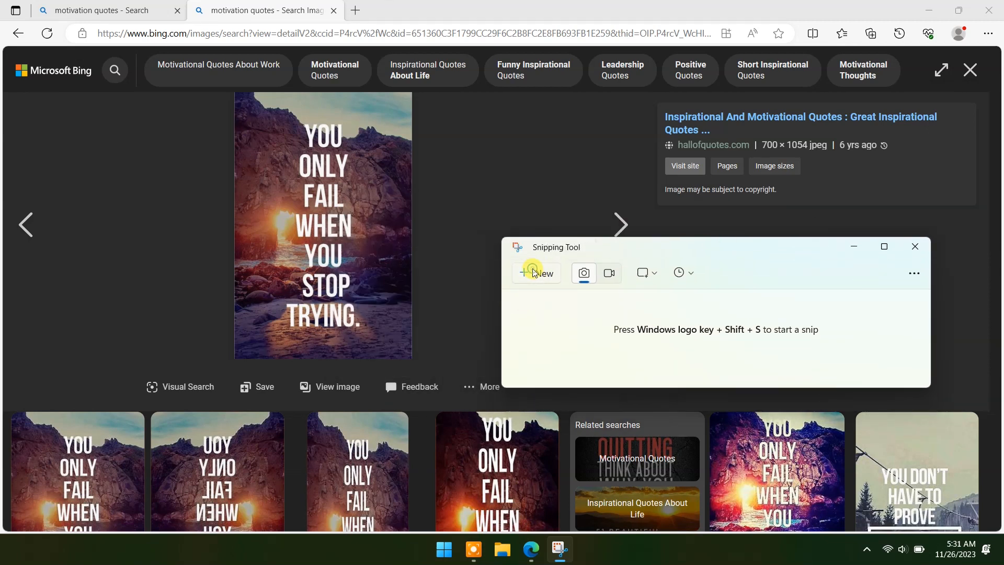
Start a new snip of the 'You only fail when you stop trying' quote image
click(536, 273)
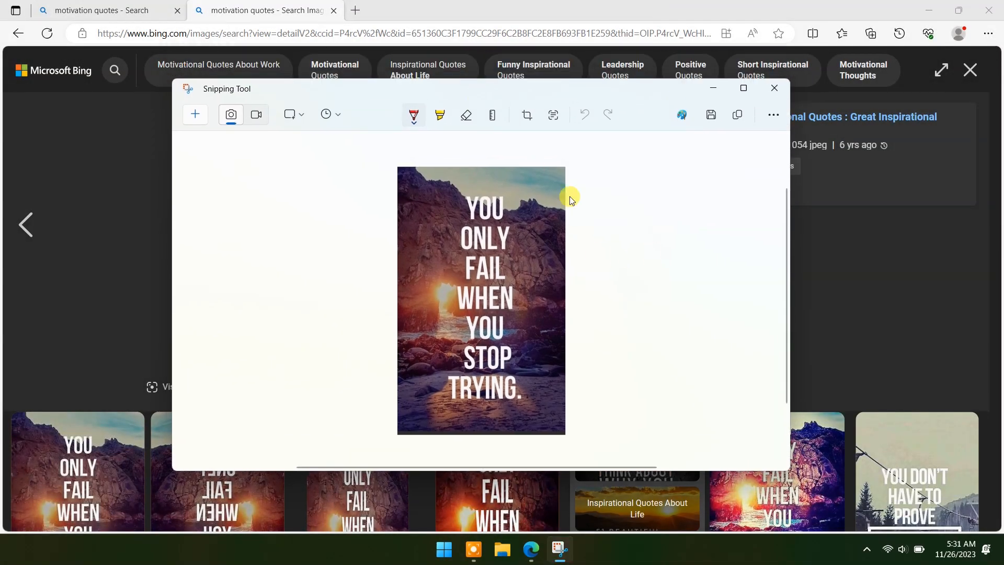
mouse_move(536, 274)
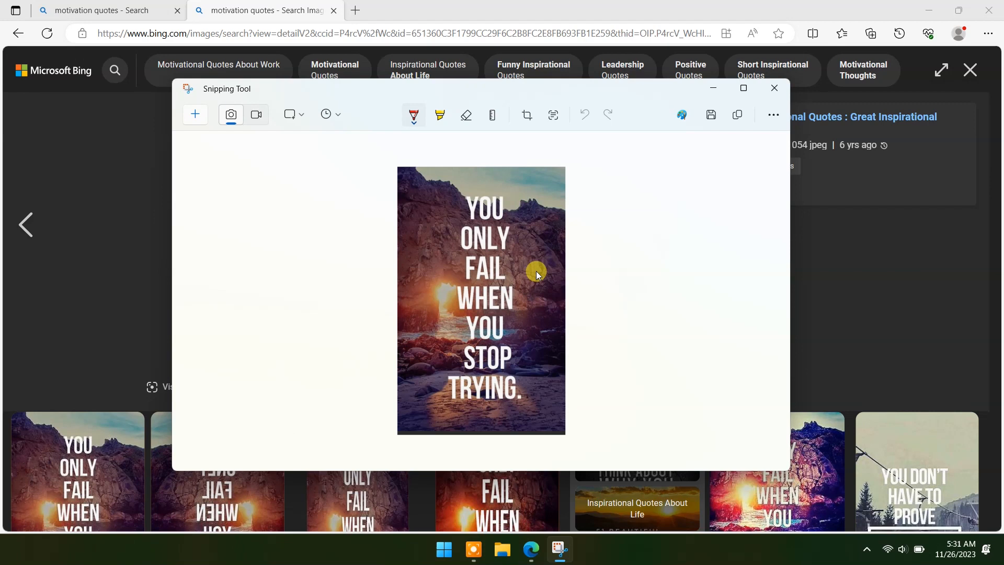
mouse_move(552, 114)
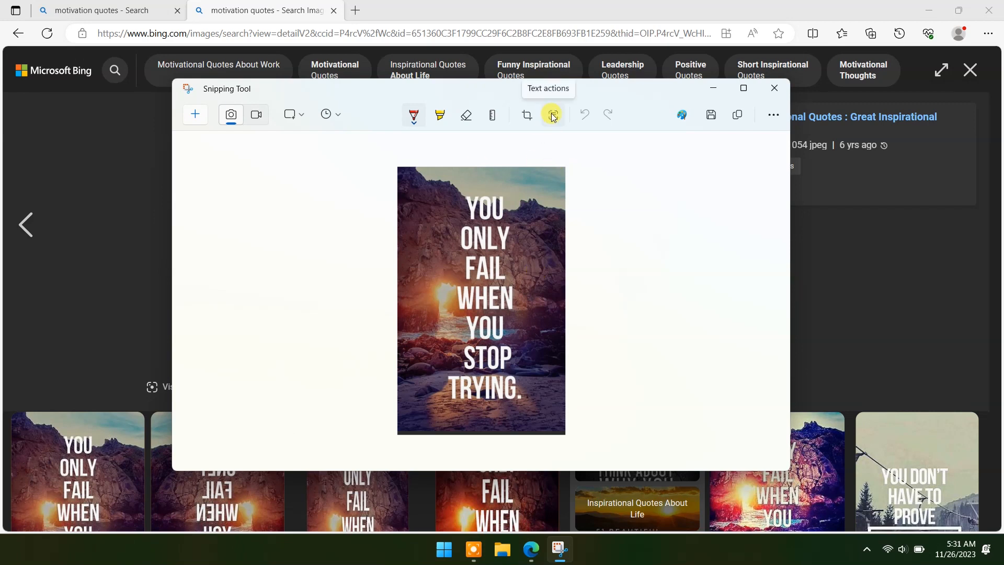
Detect the snip's text and copy all of it for Notepad
click(552, 115)
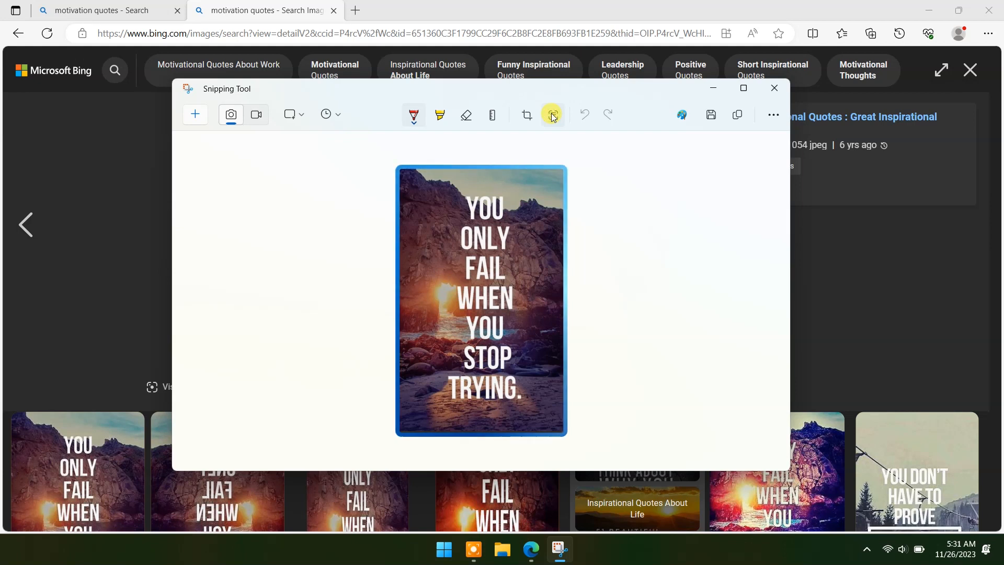
click(552, 114)
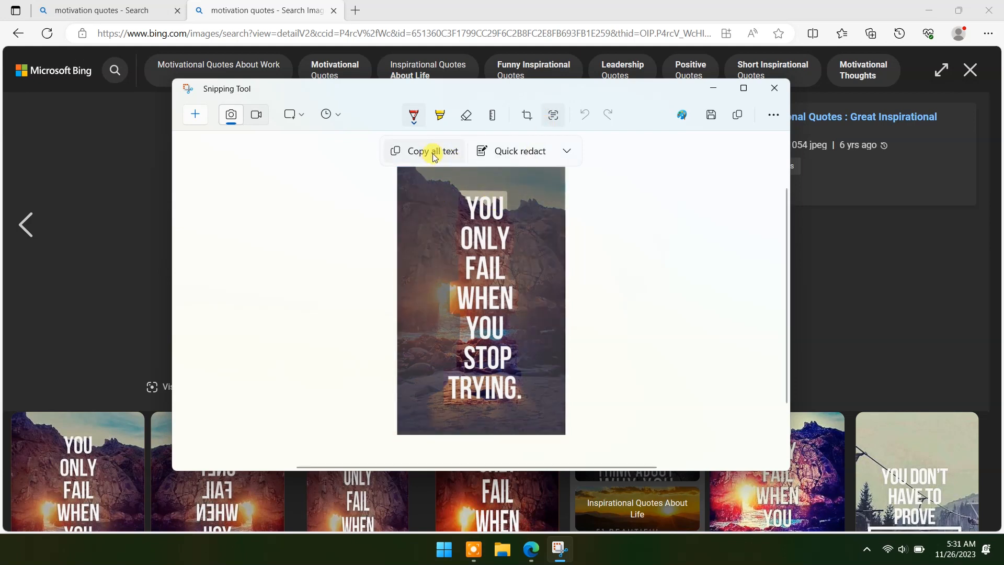
mouse_move(947, 4)
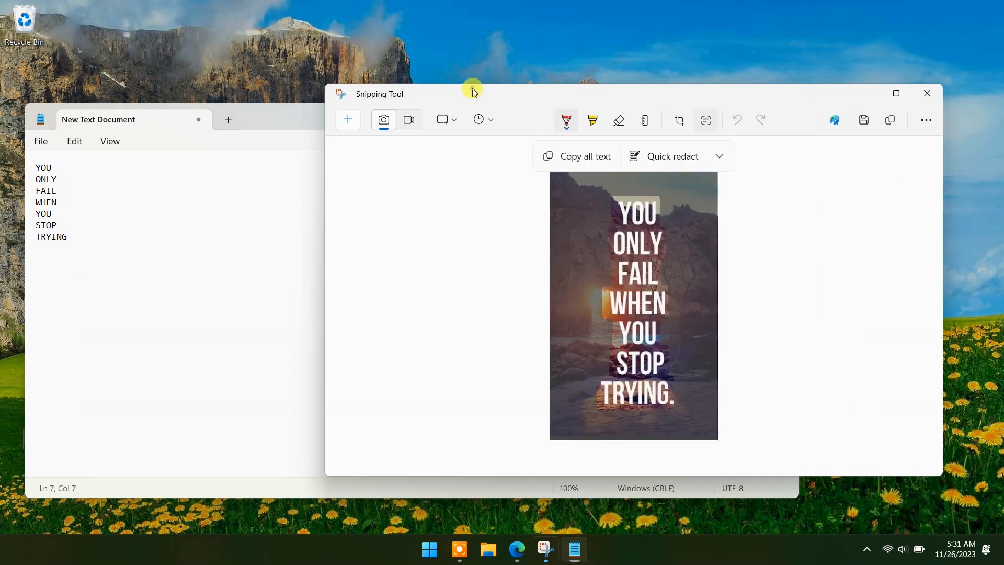
mouse_move(516, 548)
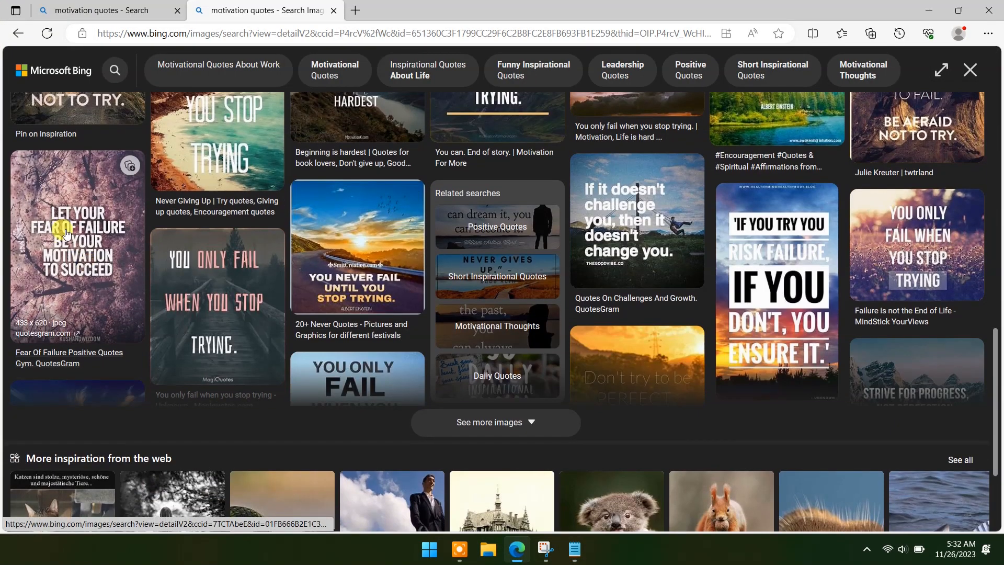
Add the 'Let your fear of failure' quote text to Notepad, then return to Edge
click(76, 245)
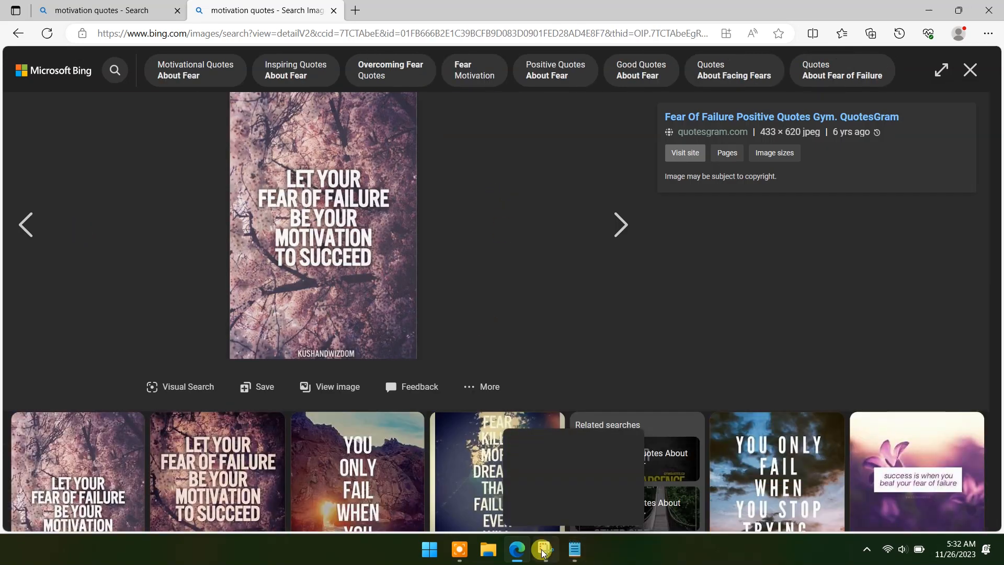
mouse_move(286, 158)
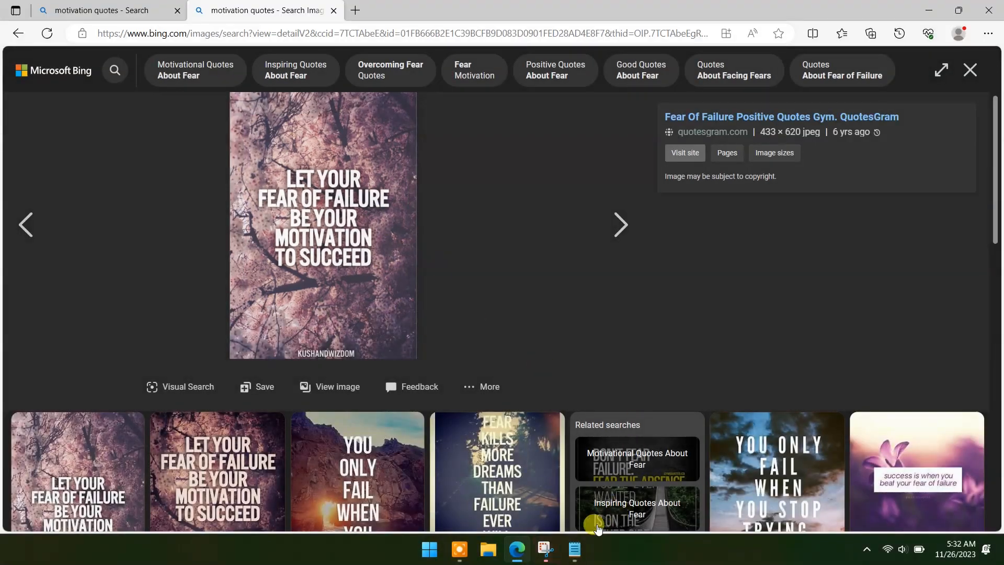
click(544, 553)
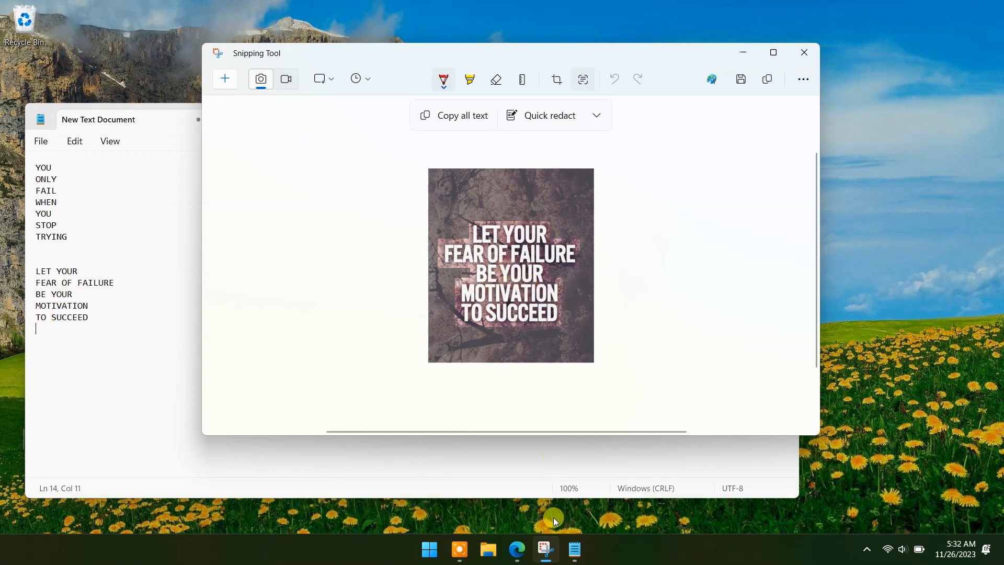
click(515, 548)
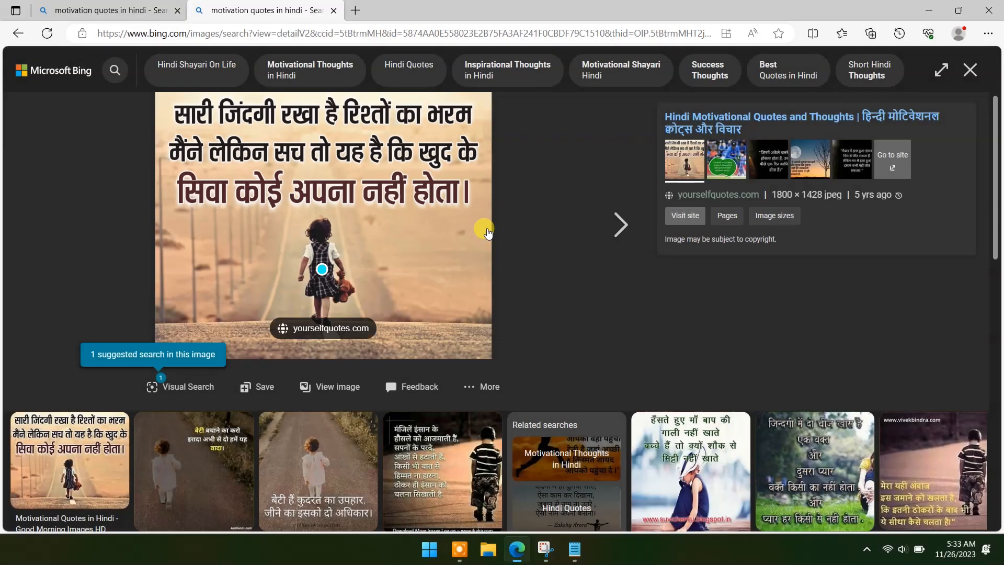
Snip the Hindi quote image and detect its Hindi text
click(544, 550)
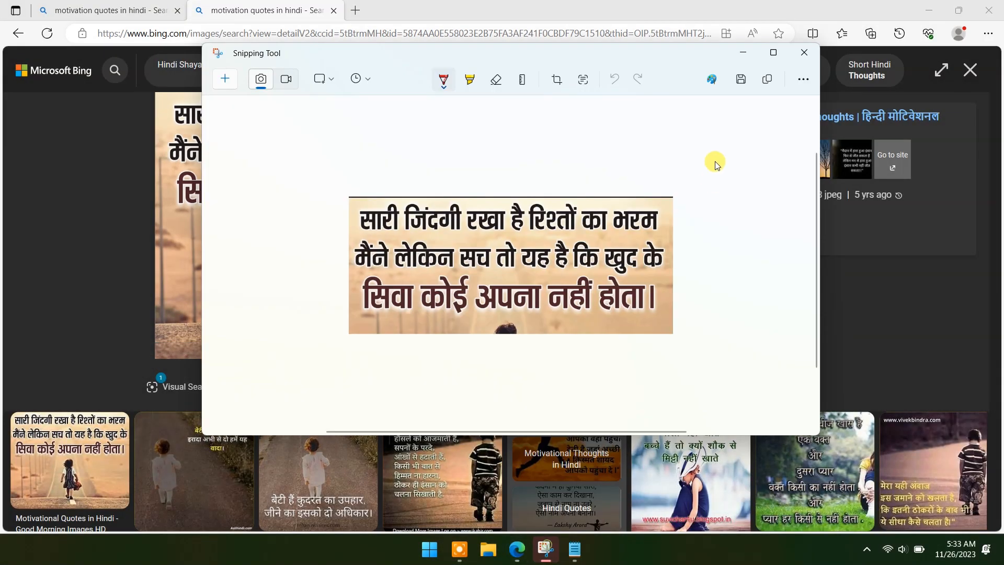
mouse_move(582, 79)
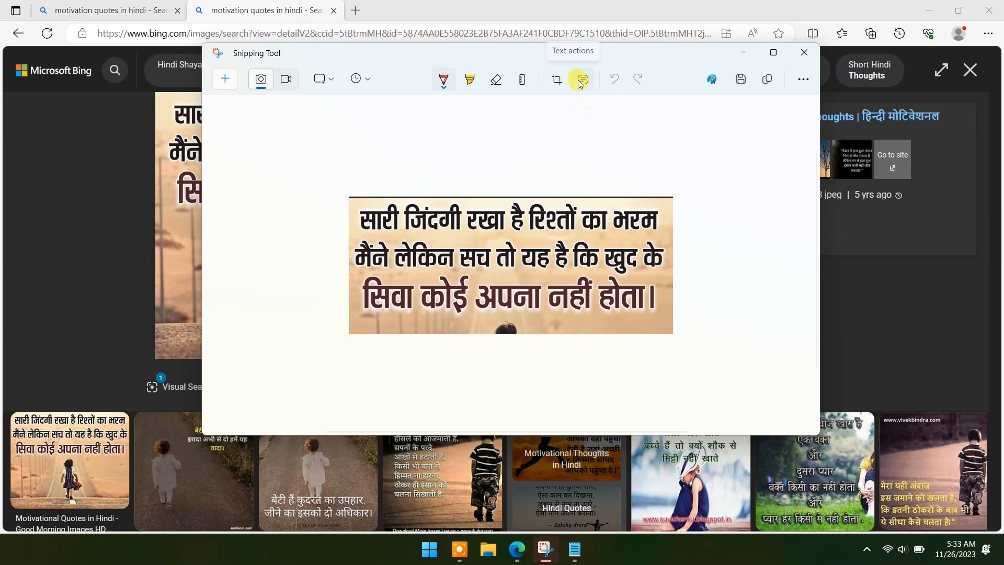
click(579, 79)
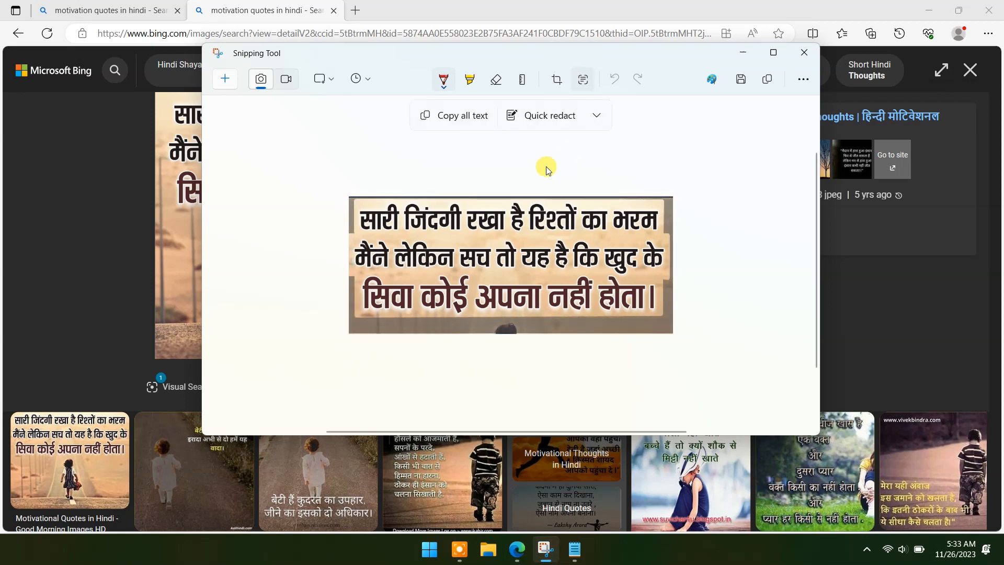